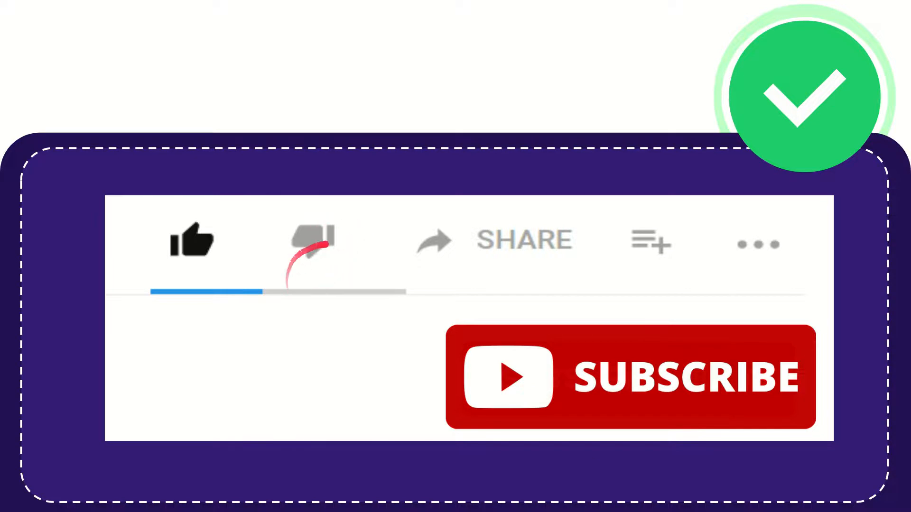
{"action": "left_click", "coordinate": [314, 246]}
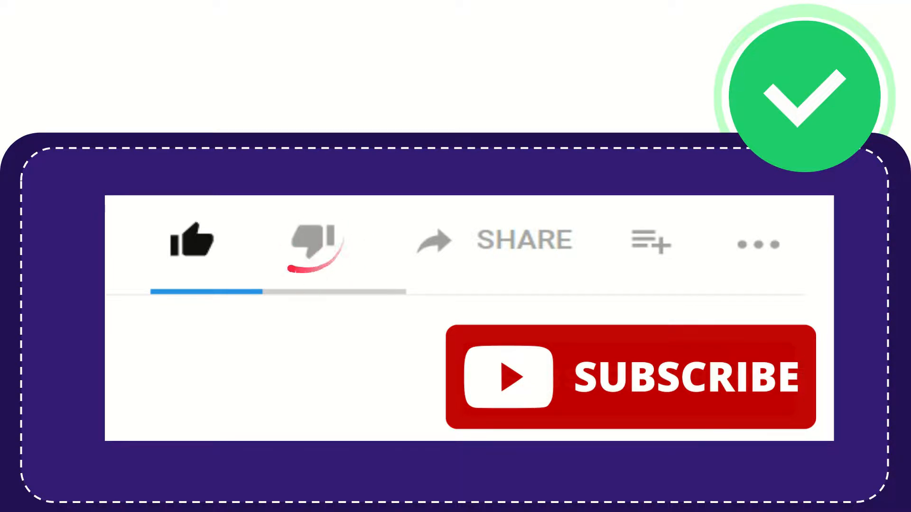